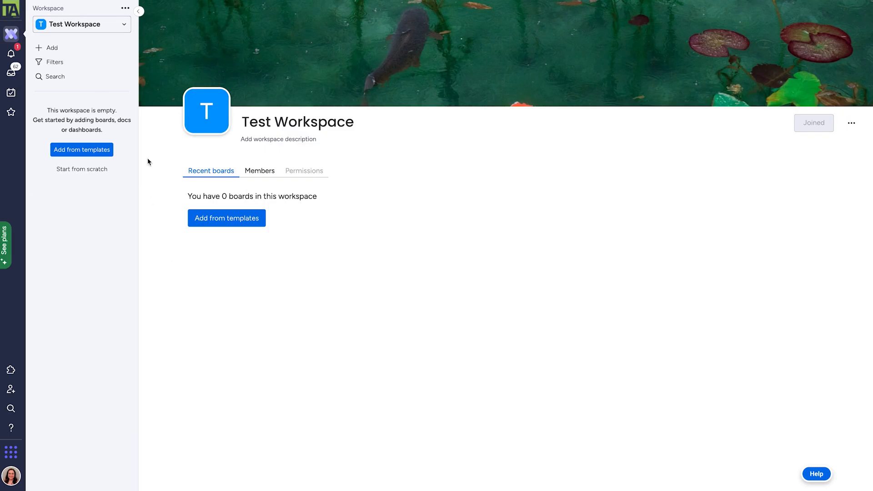
mouse_move(69, 51)
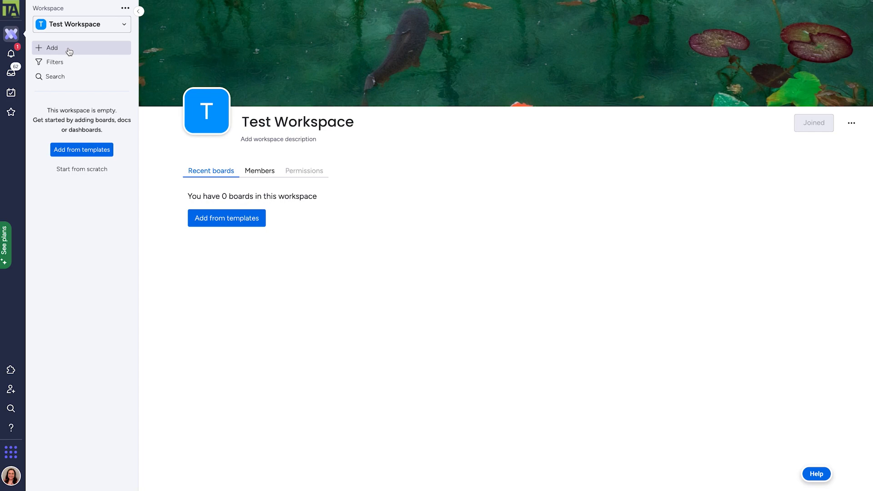
Bring up the Add choices (board, doc, dashboard, form, folder) for the empty Test Workspace.
left_click(51, 48)
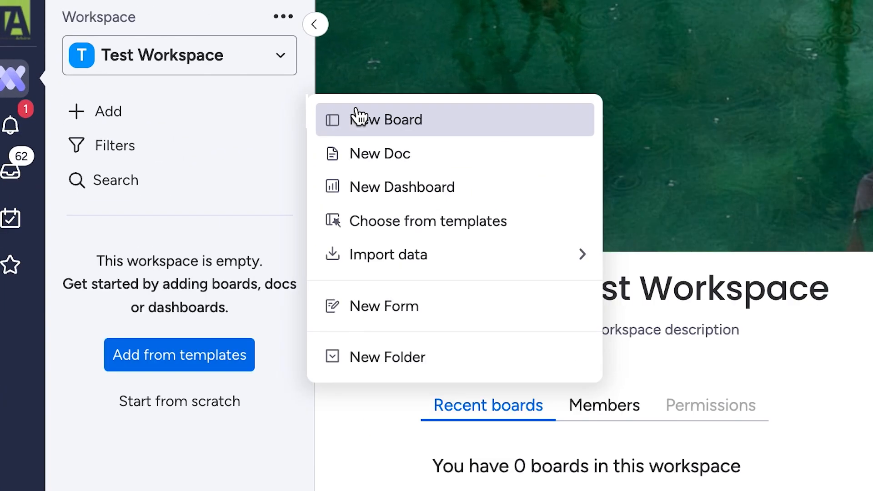
Create 'New Board' with Main privacy, managing Items.
left_click(386, 119)
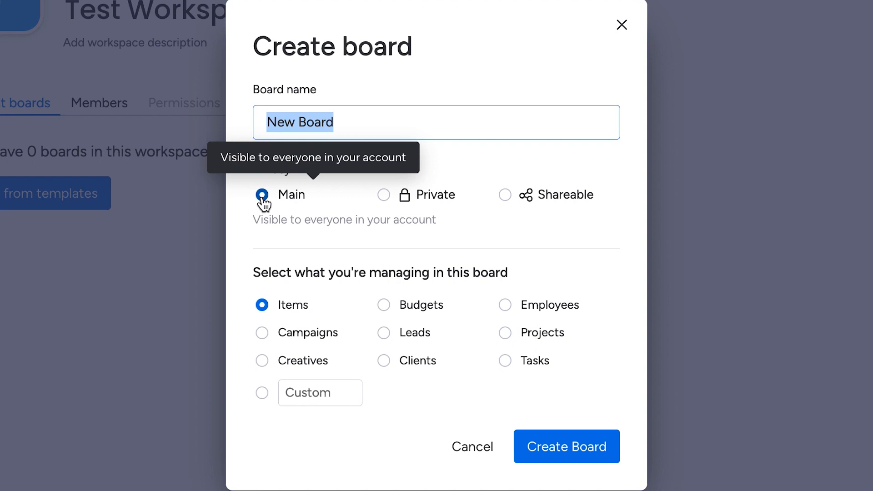
mouse_move(390, 203)
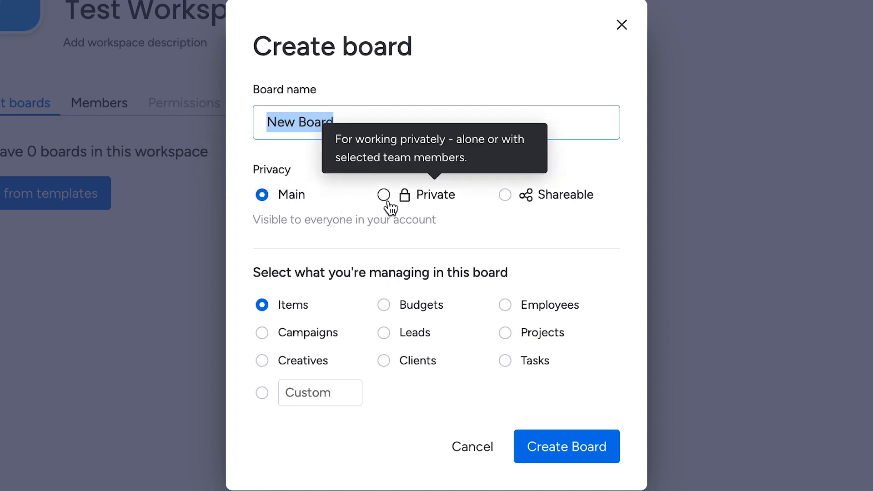
mouse_move(505, 202)
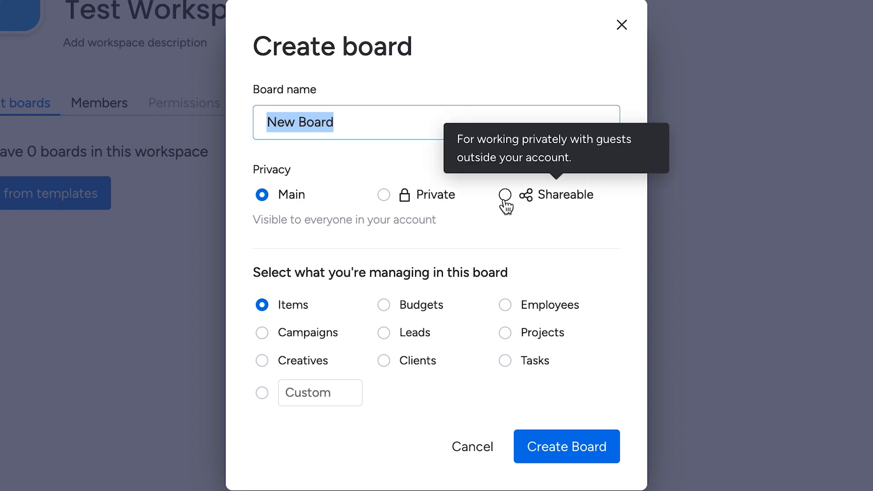
mouse_move(469, 235)
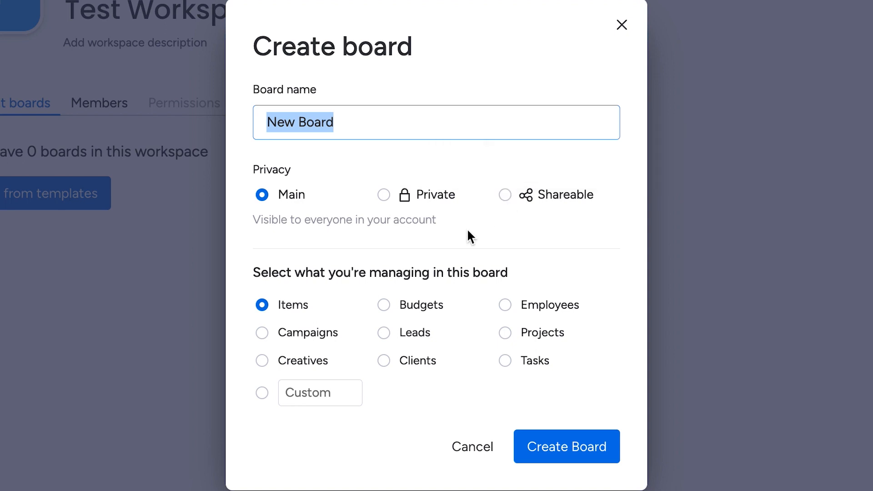
mouse_move(524, 356)
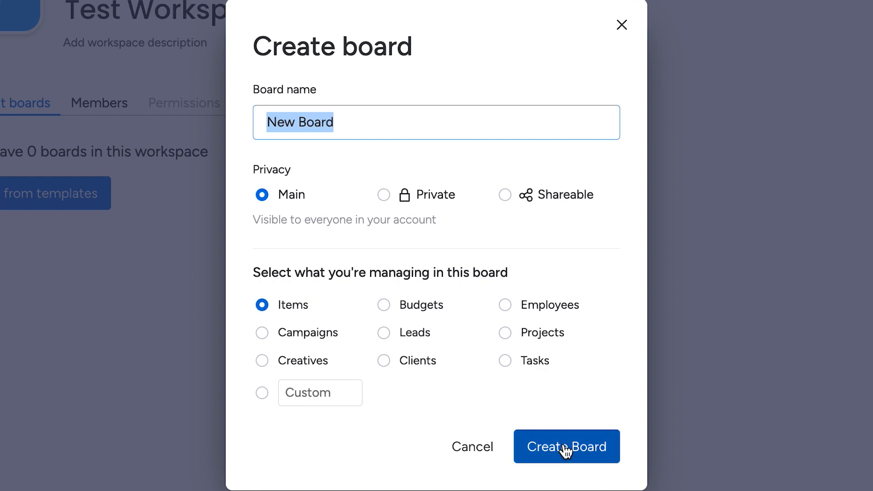
left_click(566, 446)
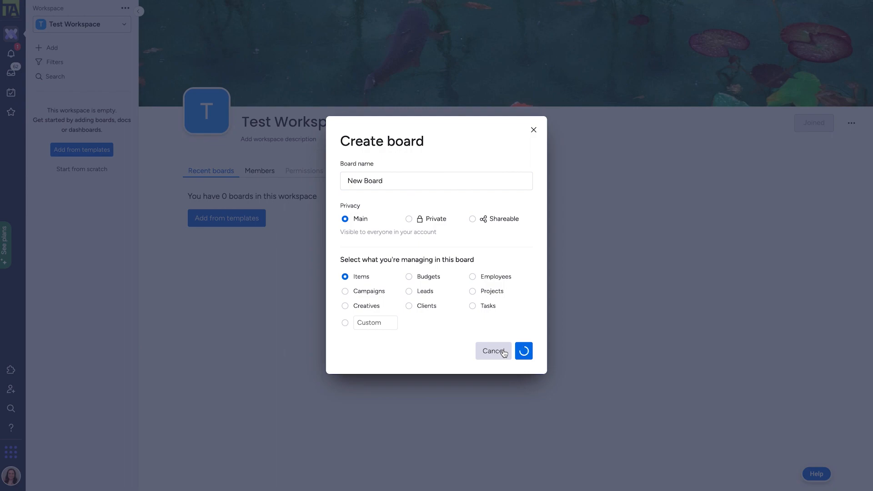
Add a third group to New Board and show the available column types.
left_click(523, 351)
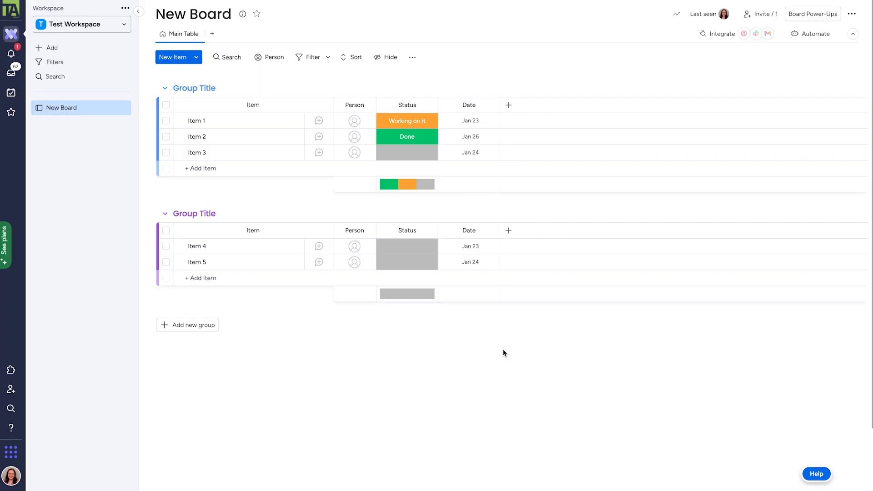
mouse_move(270, 190)
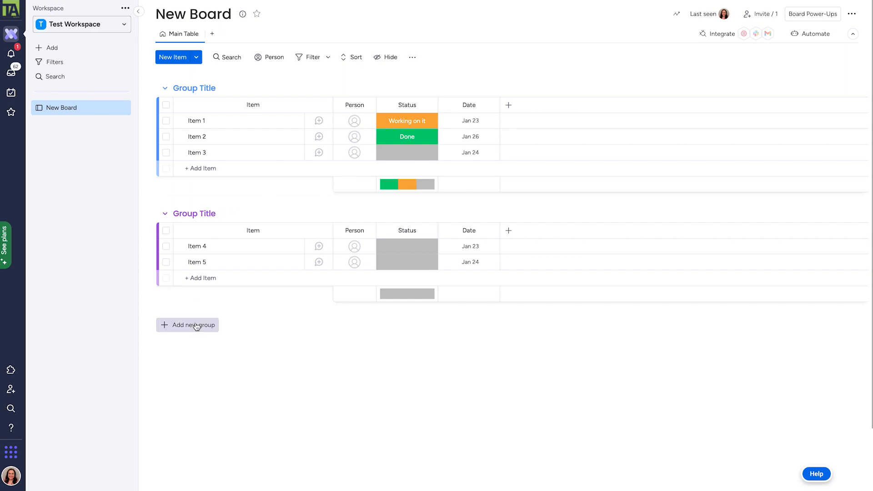
left_click(187, 324)
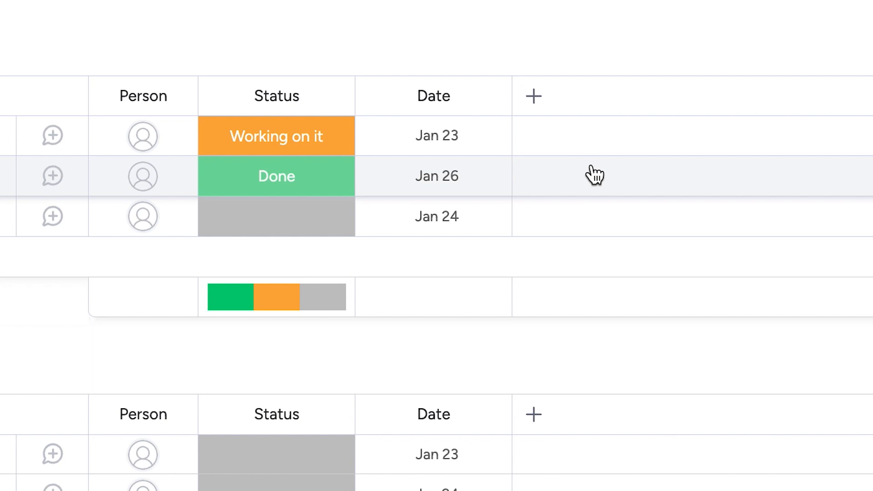
left_click(533, 96)
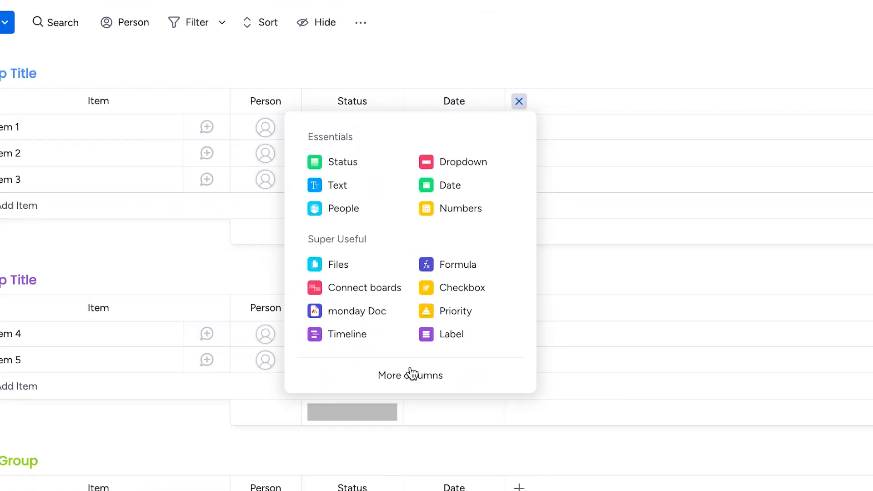
Browse the full Column Center catalogue, then close it without adding a column.
left_click(410, 375)
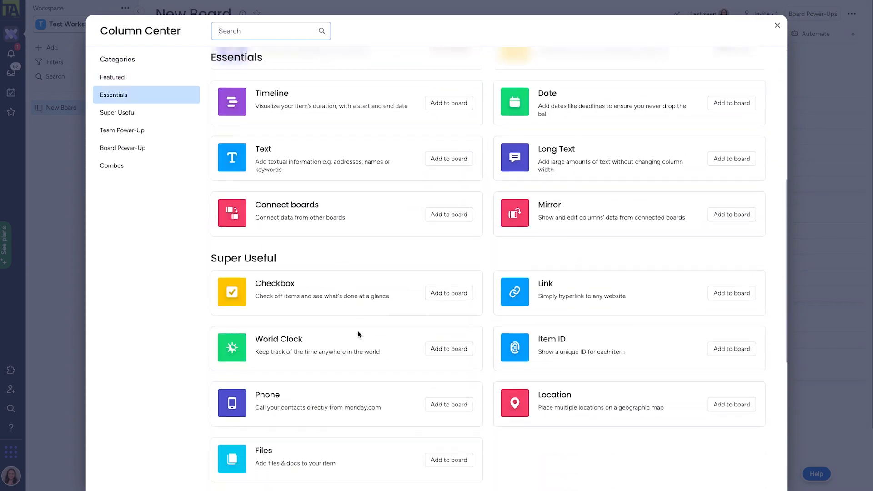
left_click(777, 25)
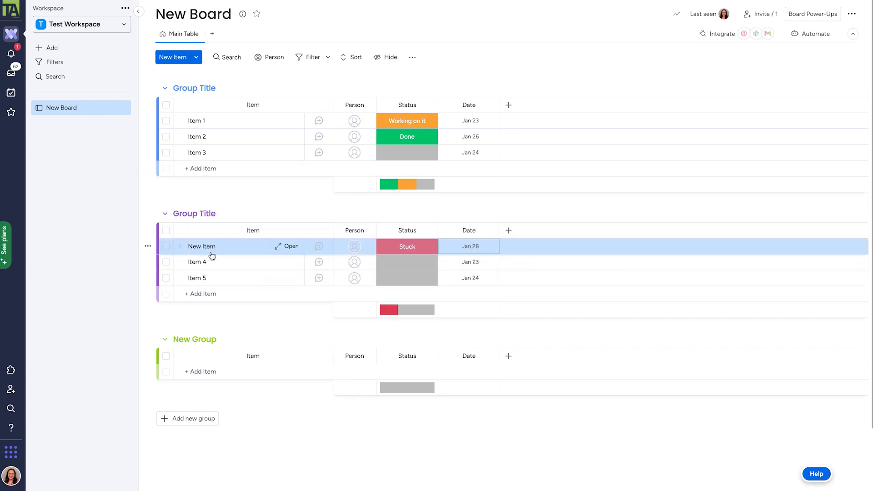
mouse_move(165, 339)
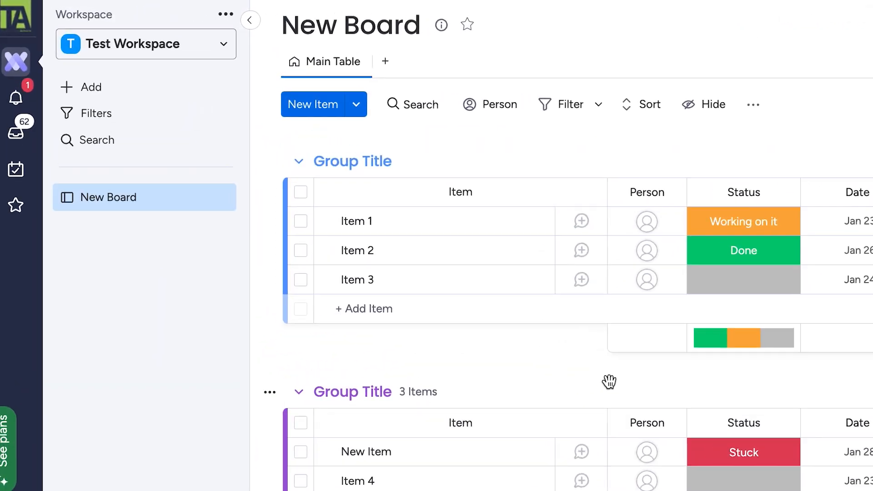
Create 'New Doc' with Main privacy and write 'Hello!' in its body.
left_click(89, 99)
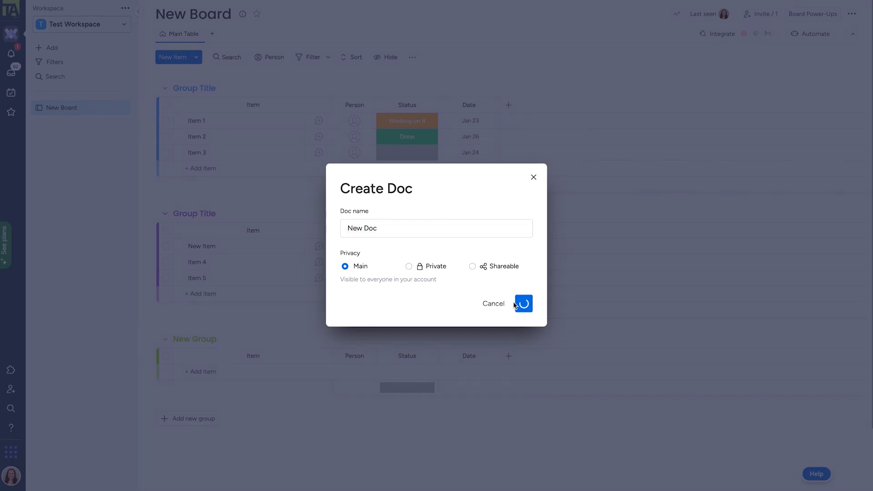
left_click(522, 303)
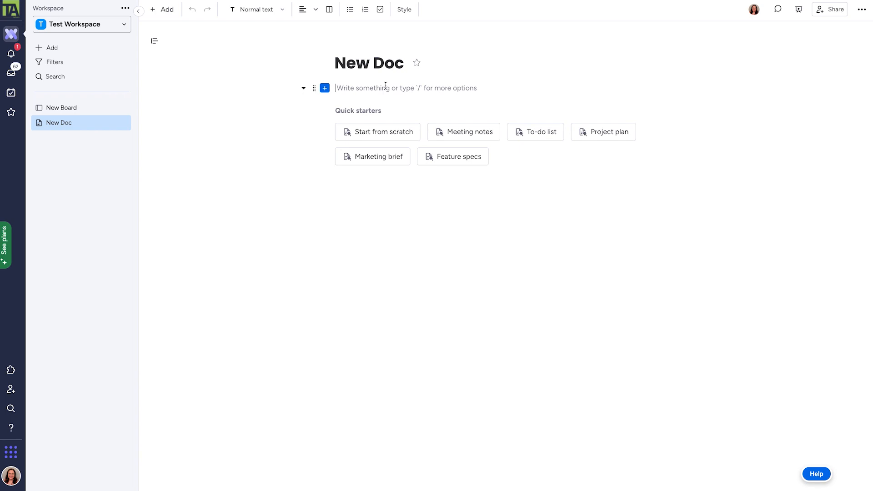
type("Hello!")
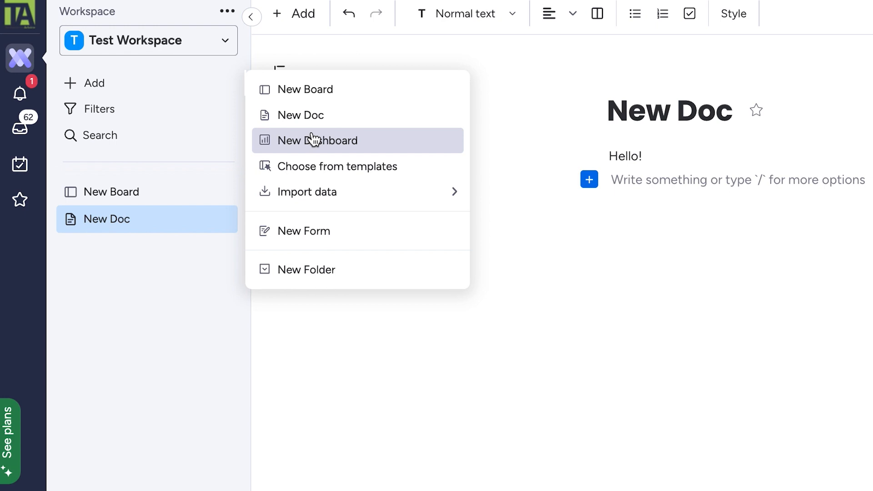
Create 'New Dashboard' and connect New Board as its data source.
left_click(319, 140)
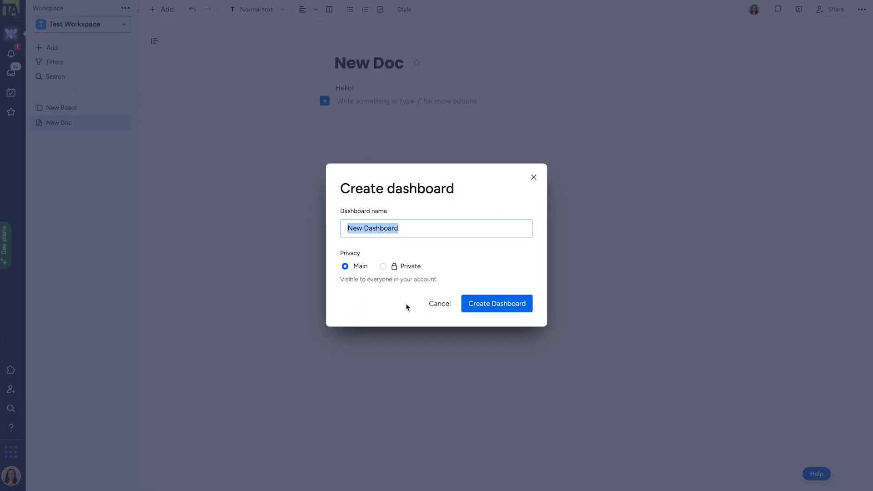
left_click(495, 304)
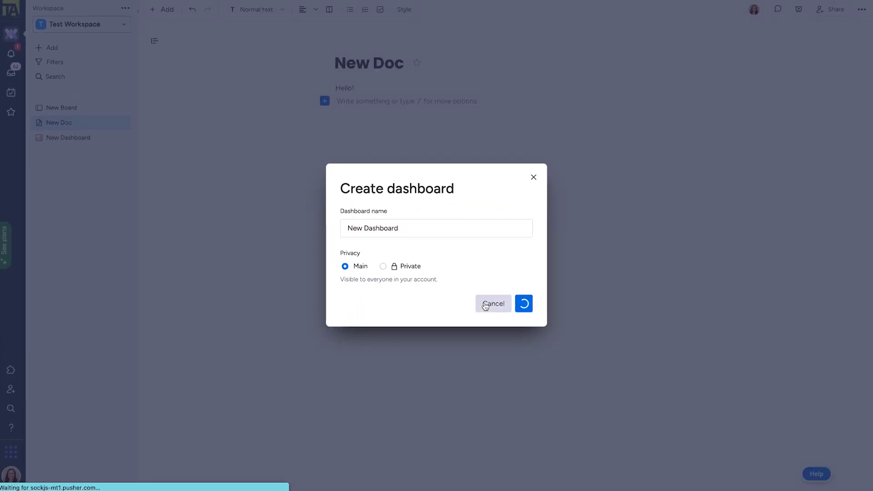
left_click(523, 304)
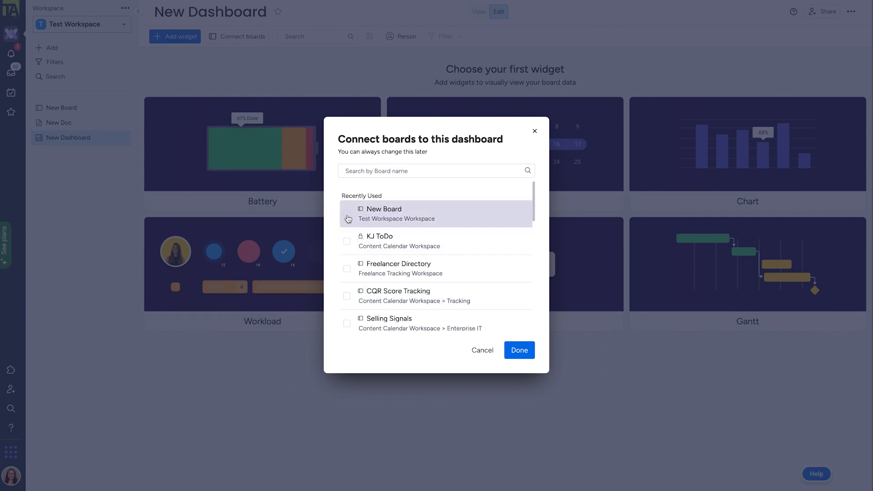
left_click(346, 215)
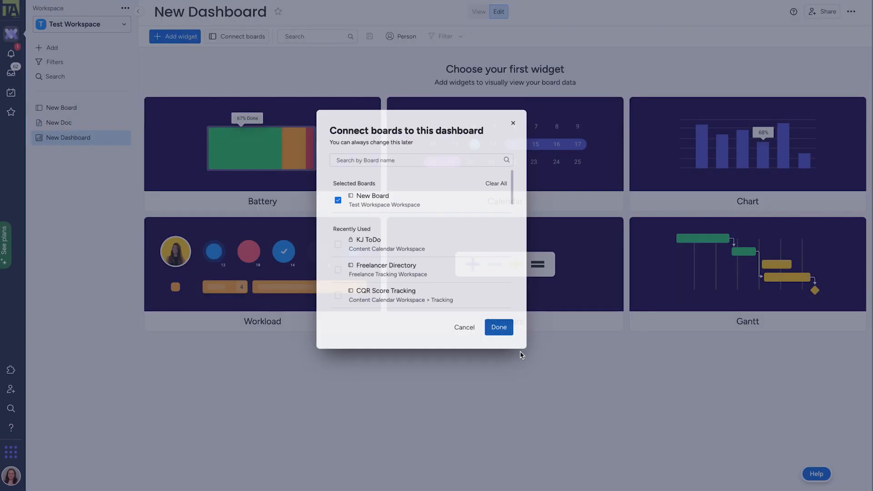
Add a Chart widget showing the board's status counts to the dashboard.
left_click(497, 326)
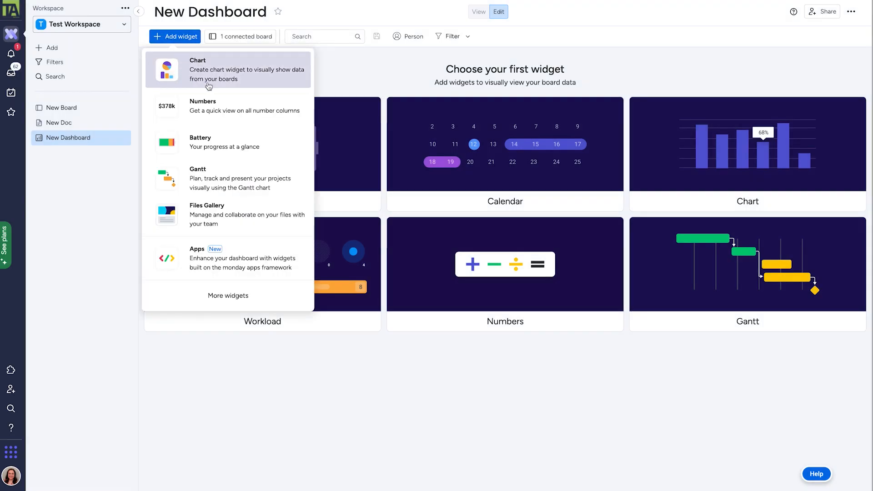
left_click(198, 70)
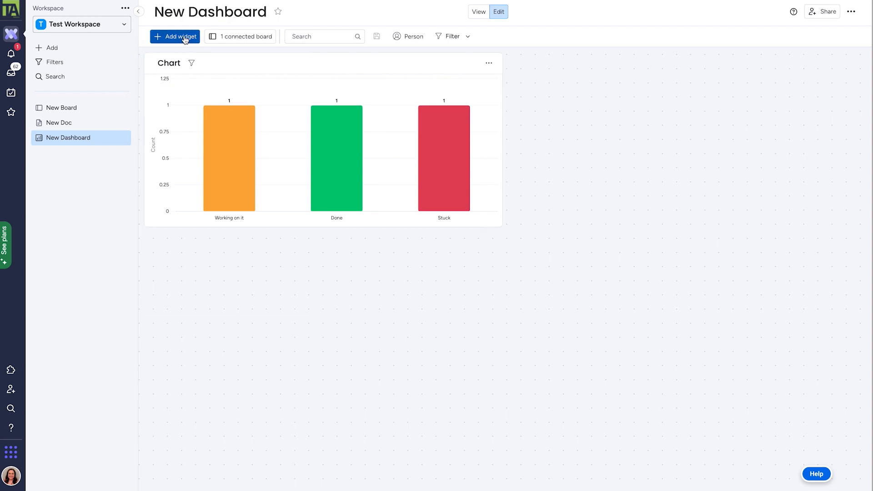
left_click(174, 36)
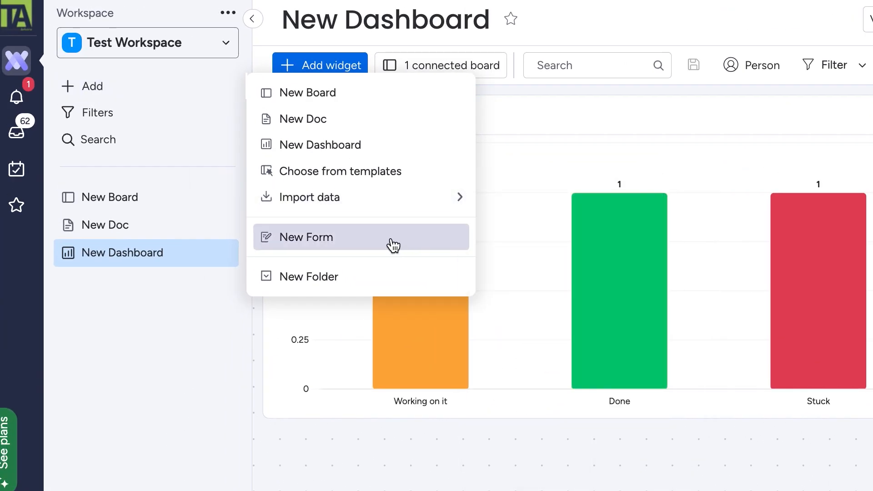
Create 'New Form' in the workspace and open it in the WorkForms builder.
left_click(305, 237)
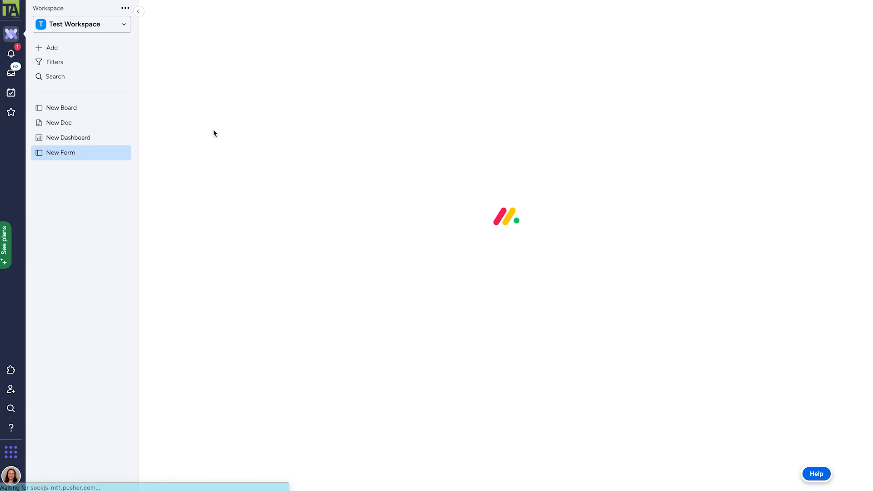
left_click(60, 153)
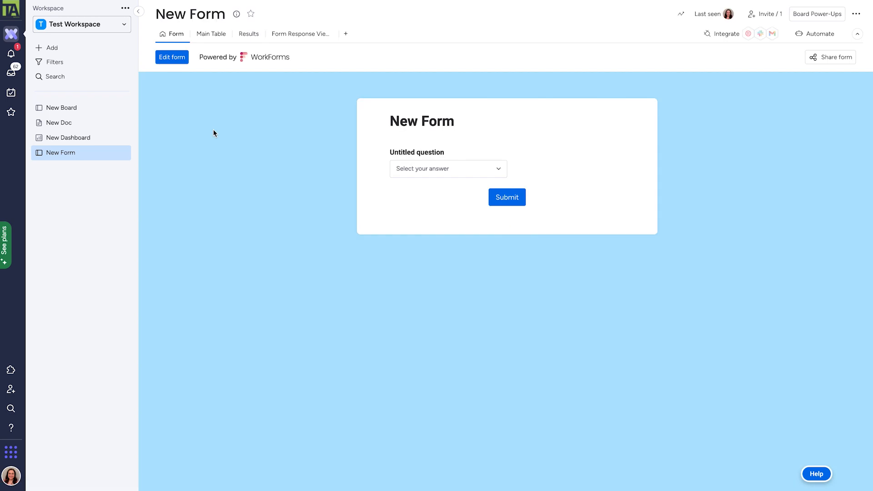
mouse_move(286, 130)
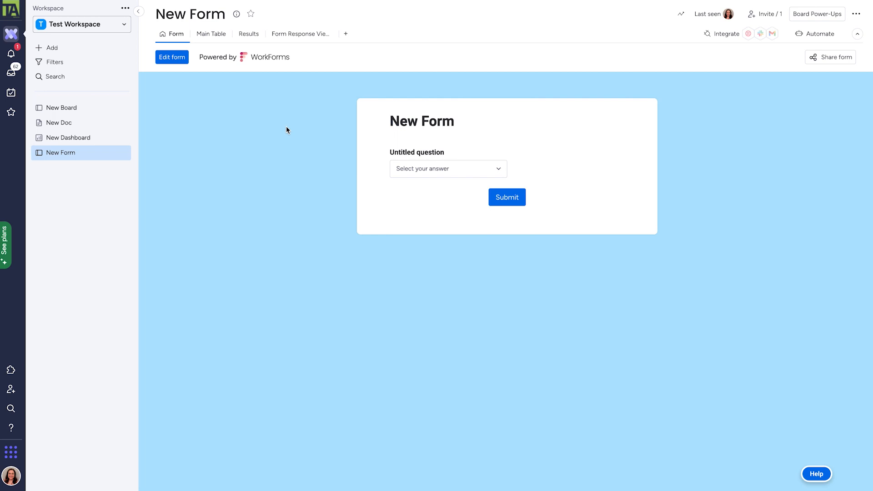
mouse_move(541, 150)
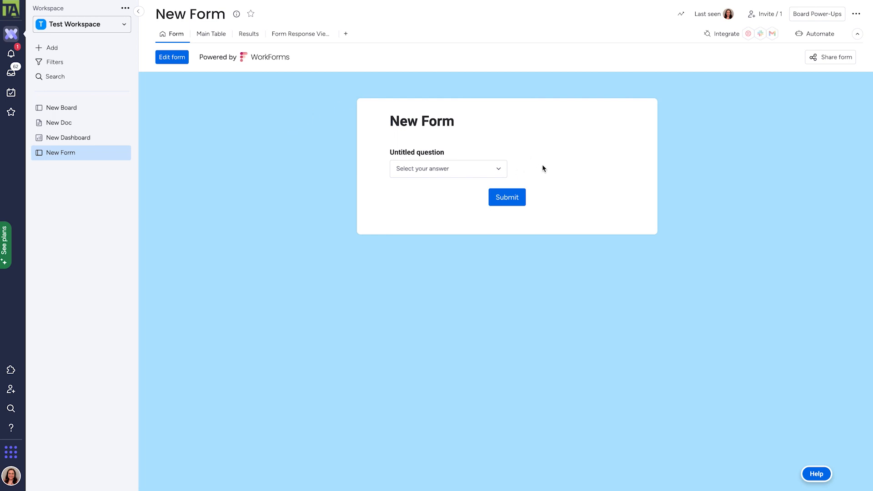
left_click(448, 169)
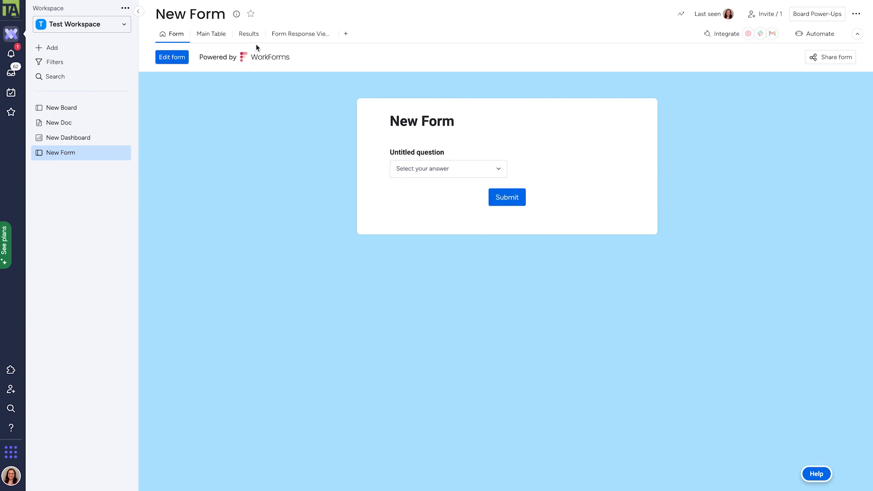
left_click(172, 56)
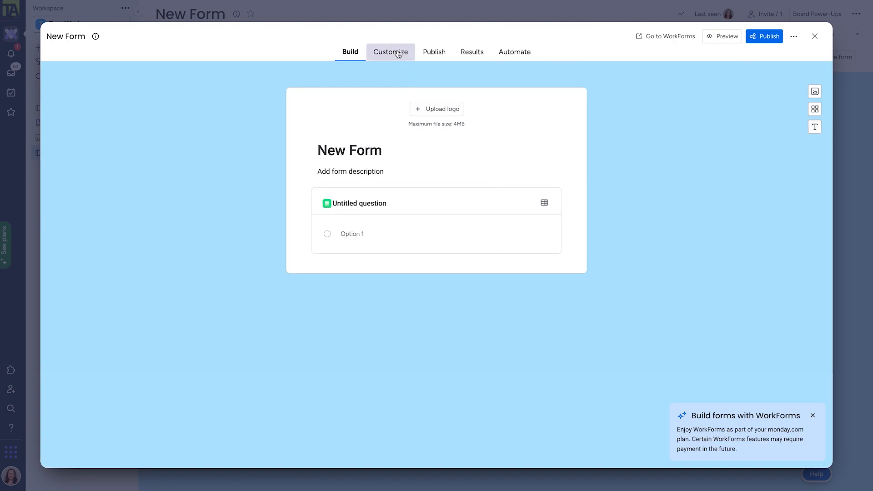
View the form's Customize options, close the WorkForms editor and return to the New Form page.
left_click(390, 52)
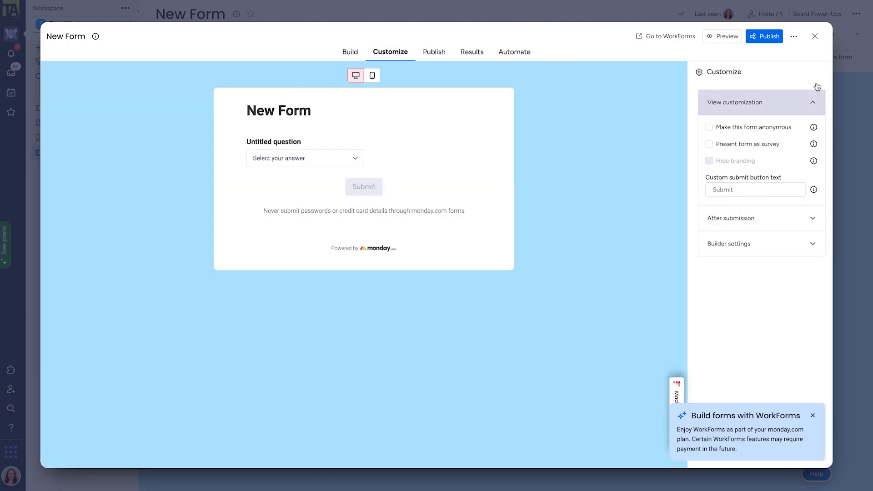
left_click(815, 36)
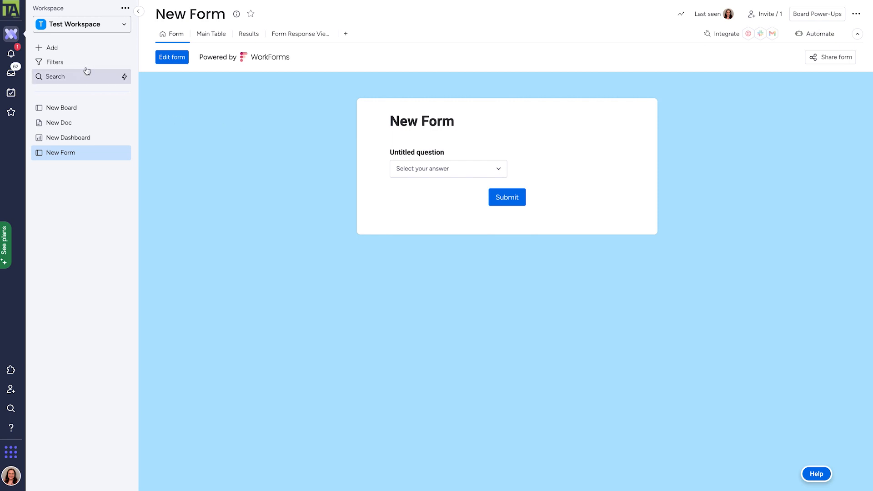
left_click(51, 49)
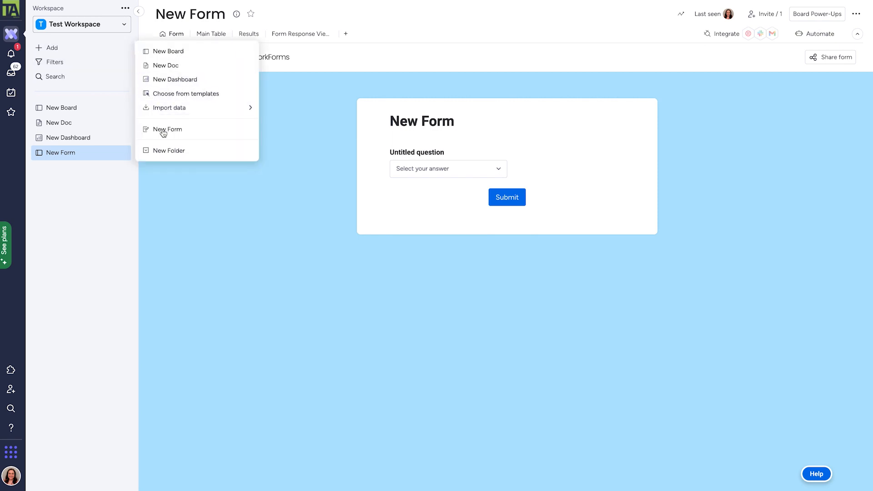
left_click(169, 150)
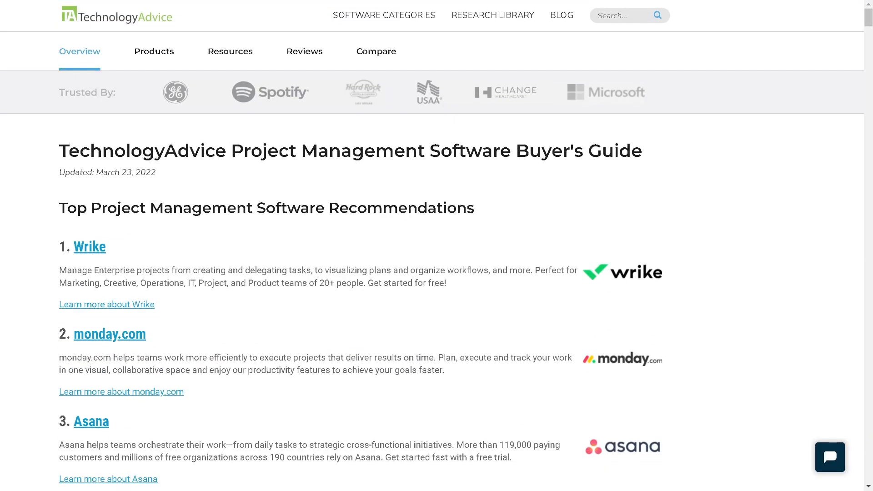
scroll("down", 3)
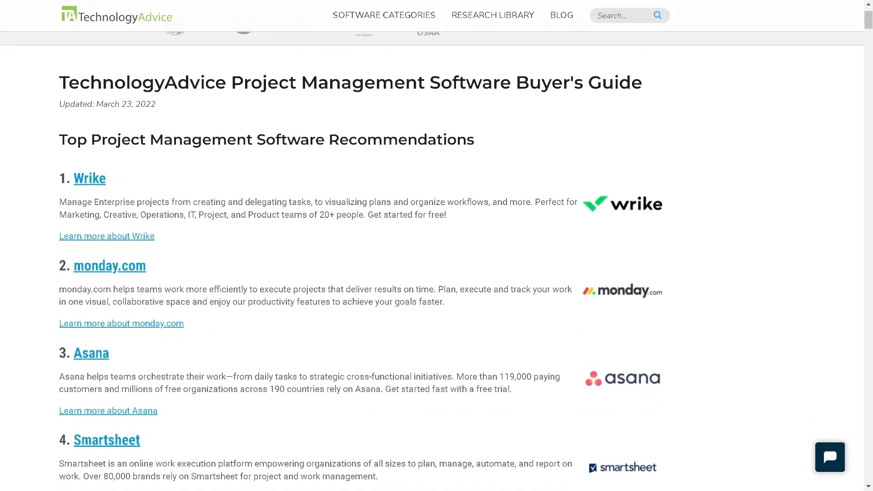
scroll("down", 3)
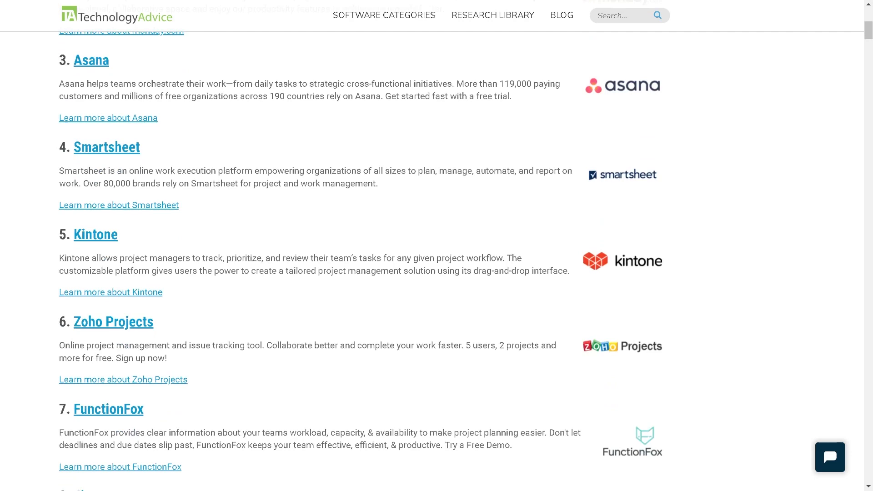